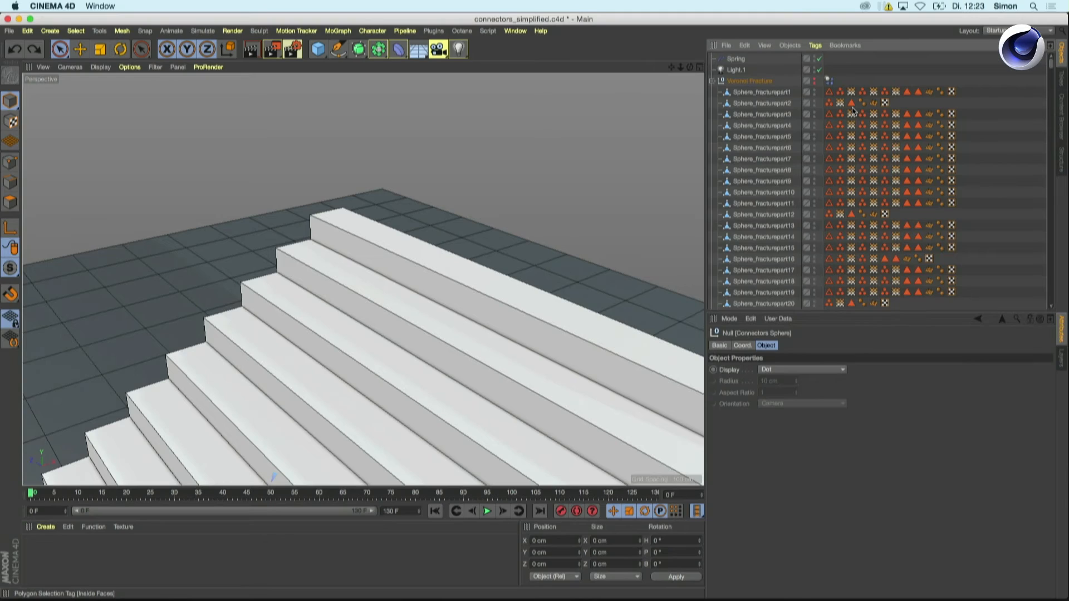
{"action": "mouse_move", "coordinate": [851, 114]}
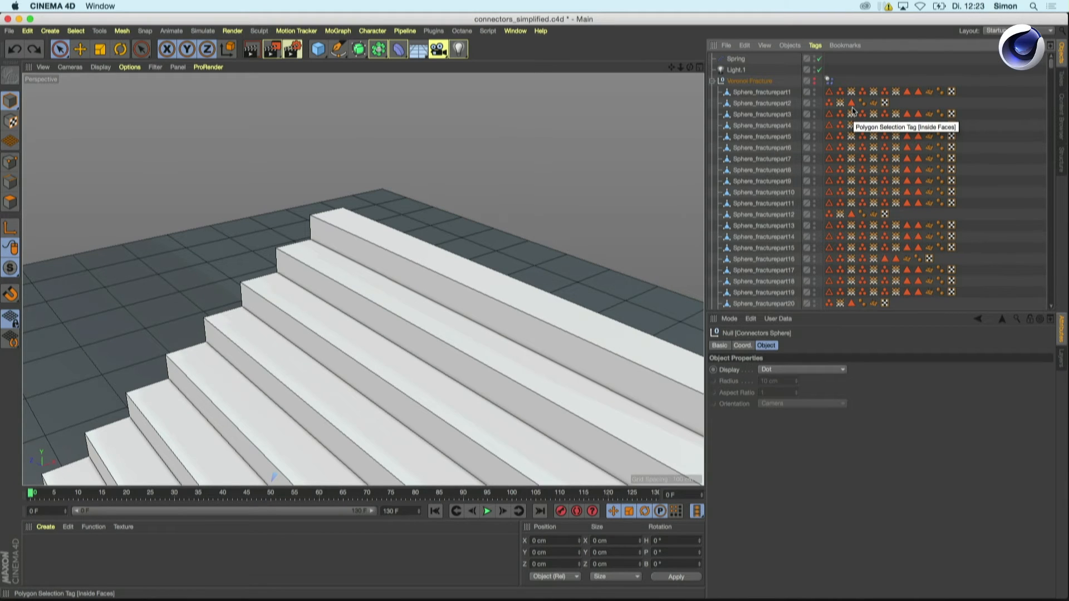